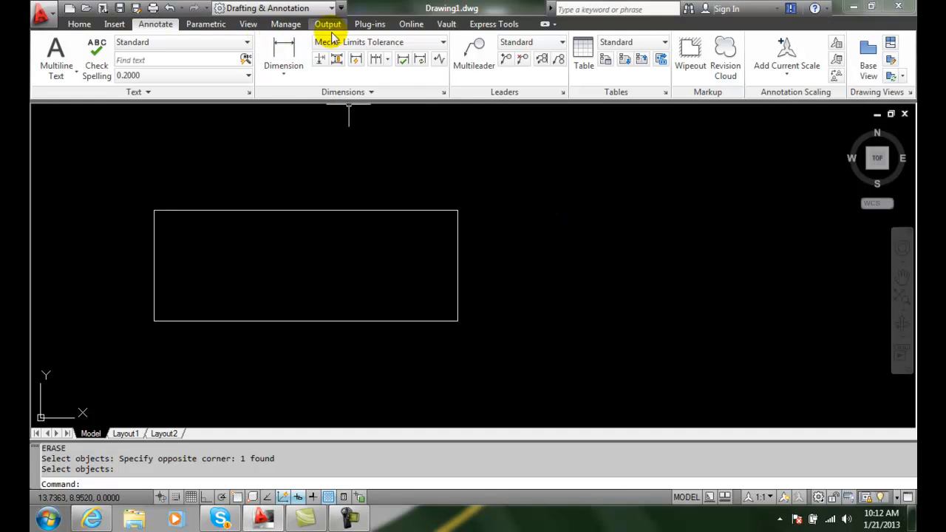
Begin a new dimension style in the Dimension Style Manager with Mech selected as its base
click(443, 92)
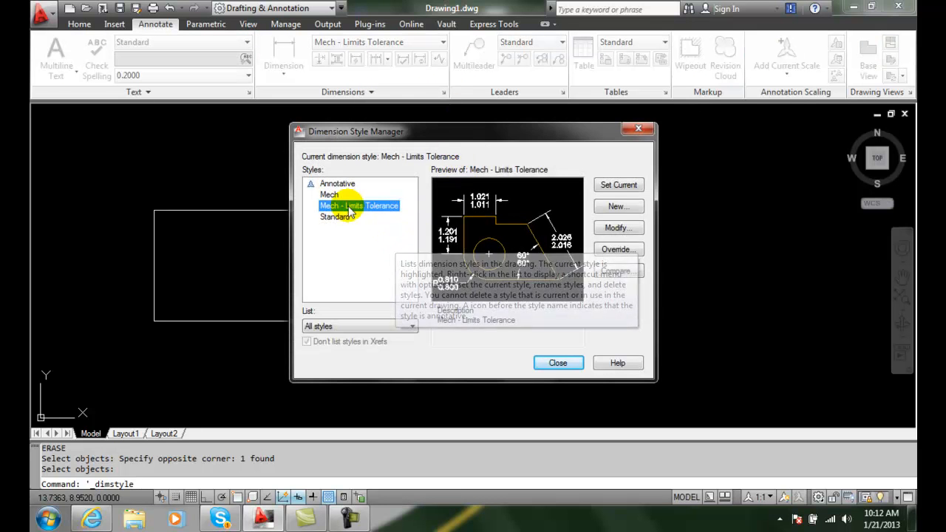
click(329, 195)
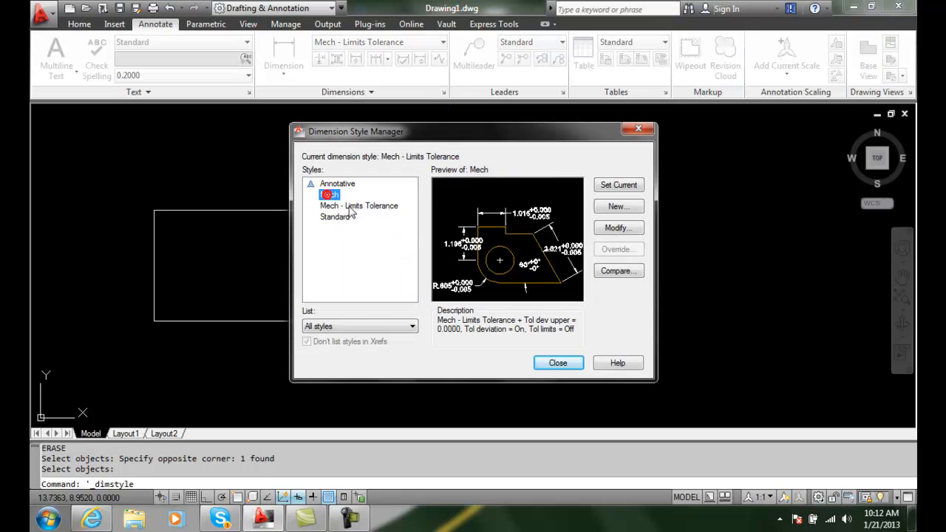
click(617, 207)
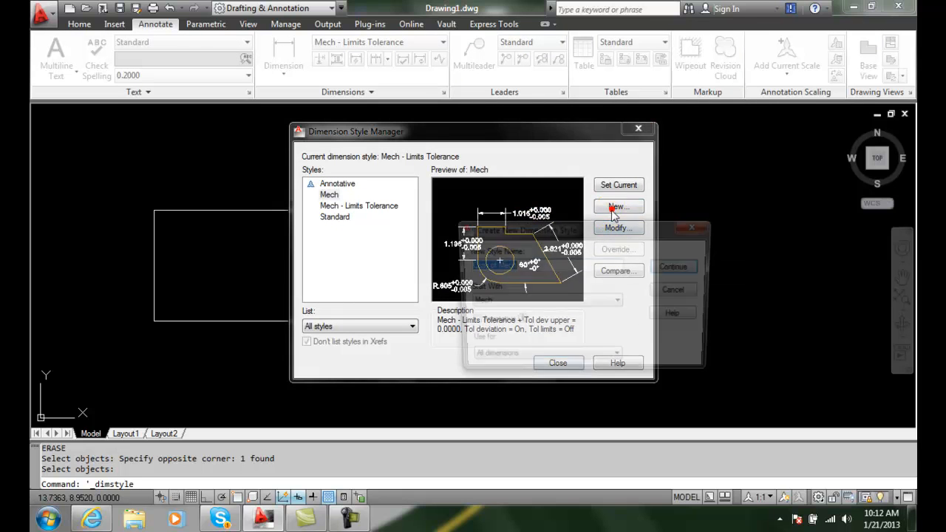
Enter 'Mech - Basic Tolerance' as the new style's name, starting from Mech
click(617, 207)
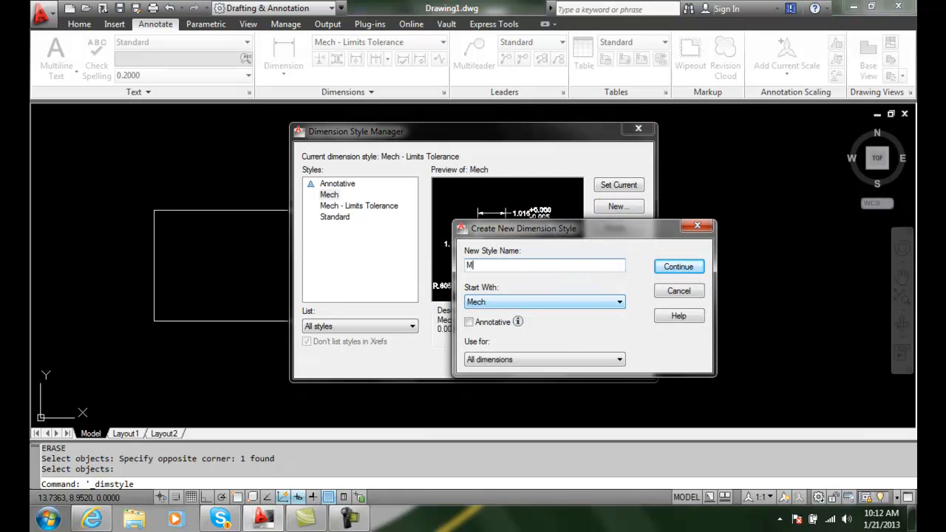
text(ech - BN)
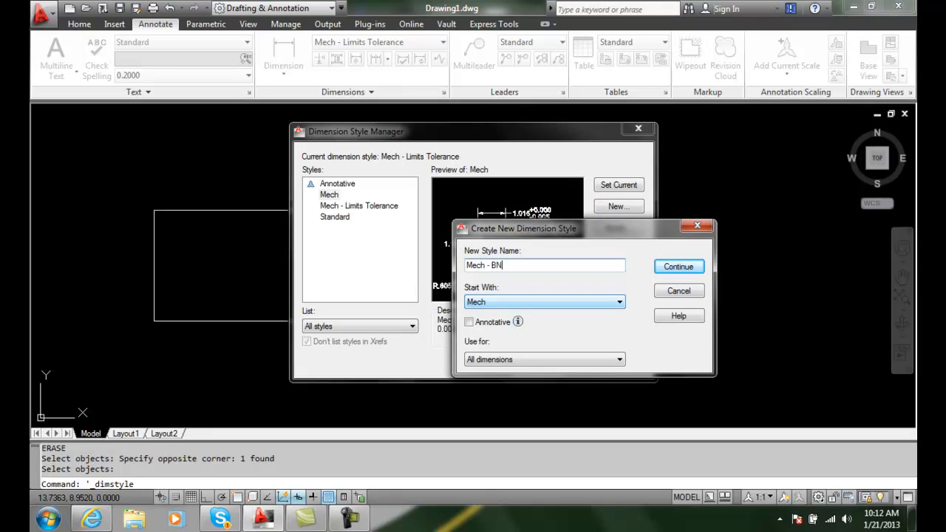
text(Bas)
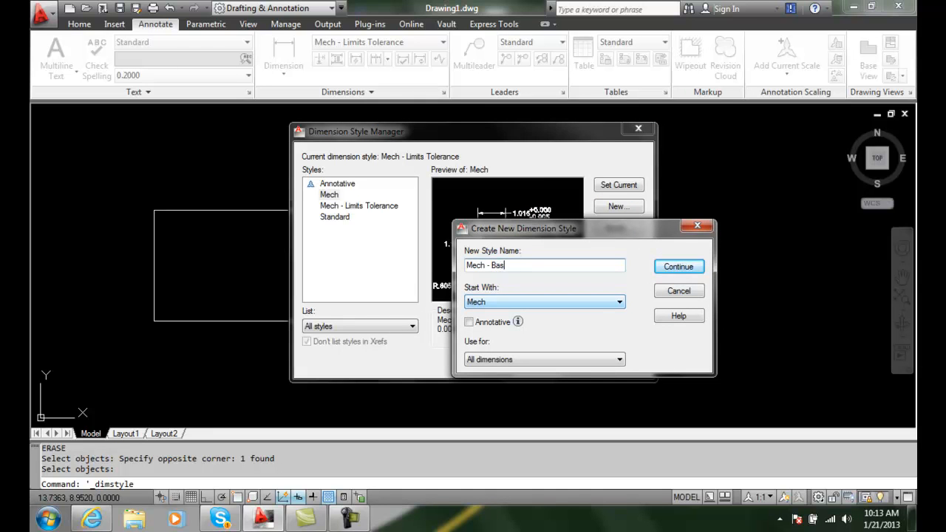
text(ic)
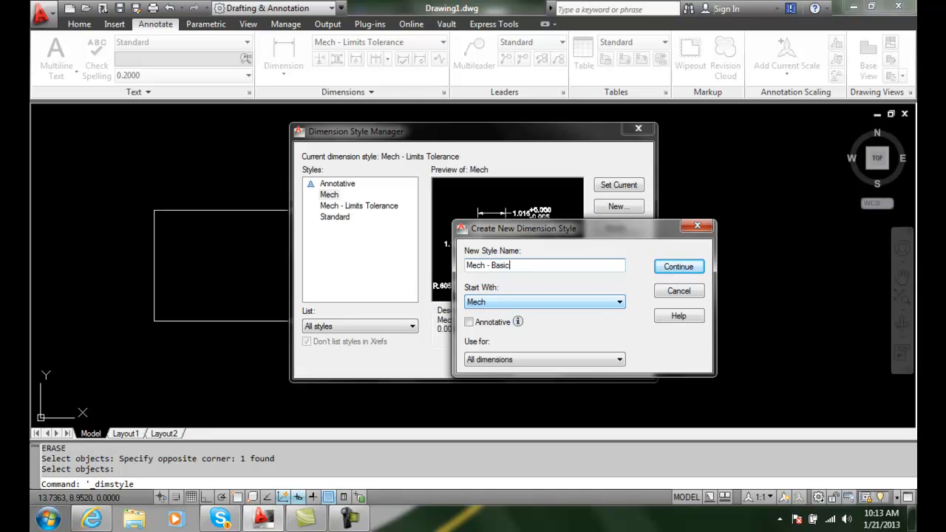
text(Tolerance)
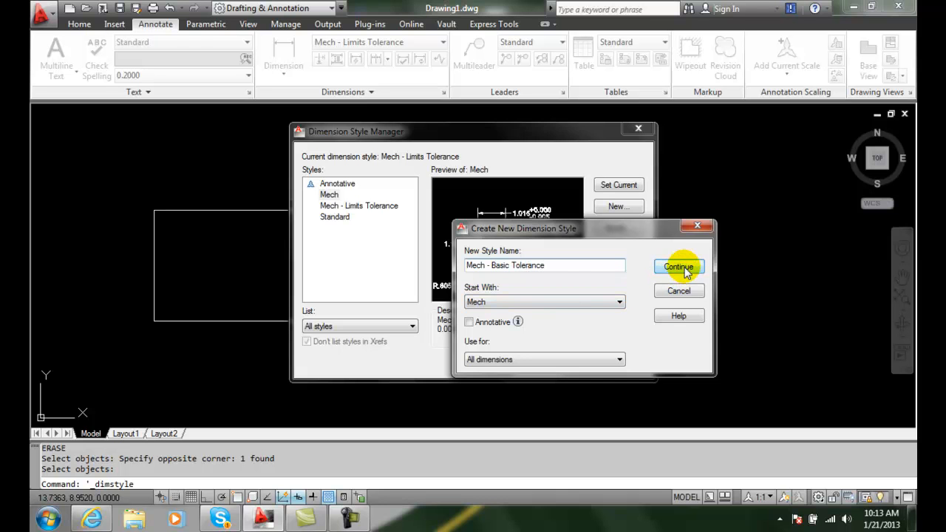
Set the style's tolerance method to Basic after reviewing primary units, and save it
click(679, 266)
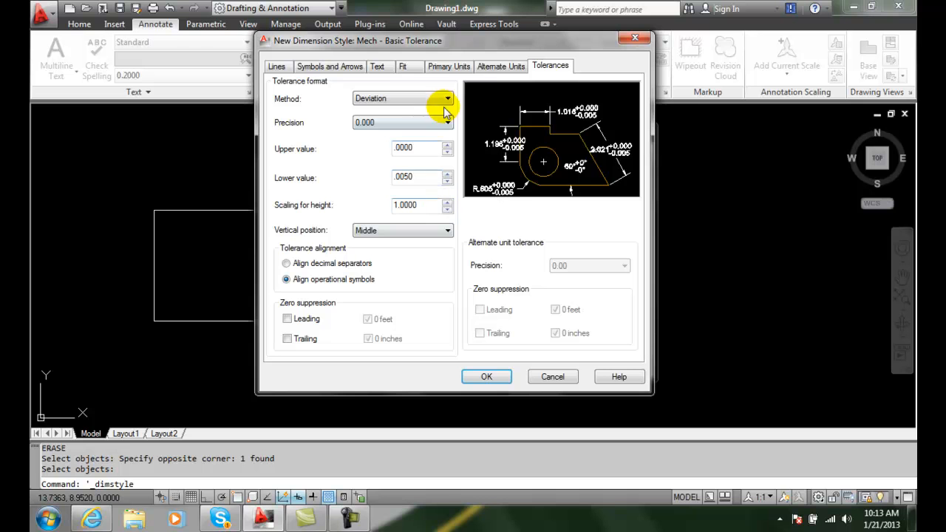
click(449, 65)
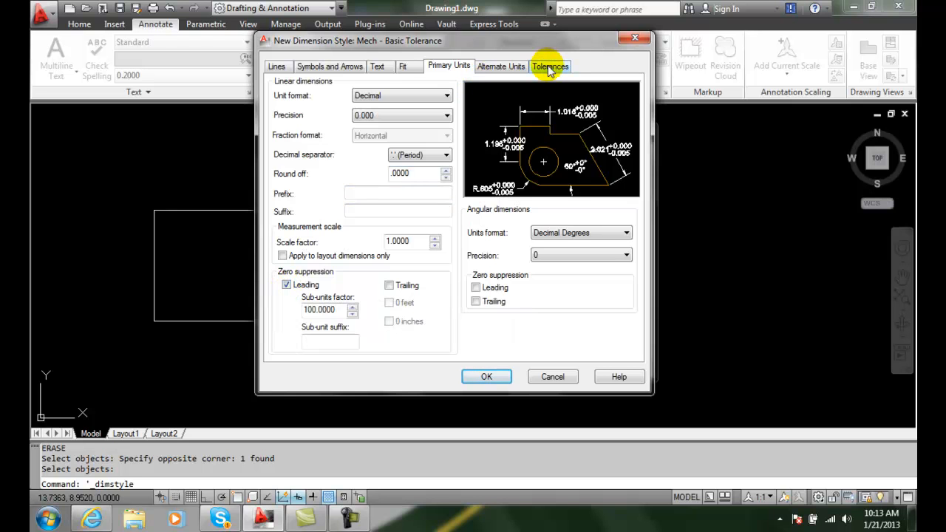
click(550, 65)
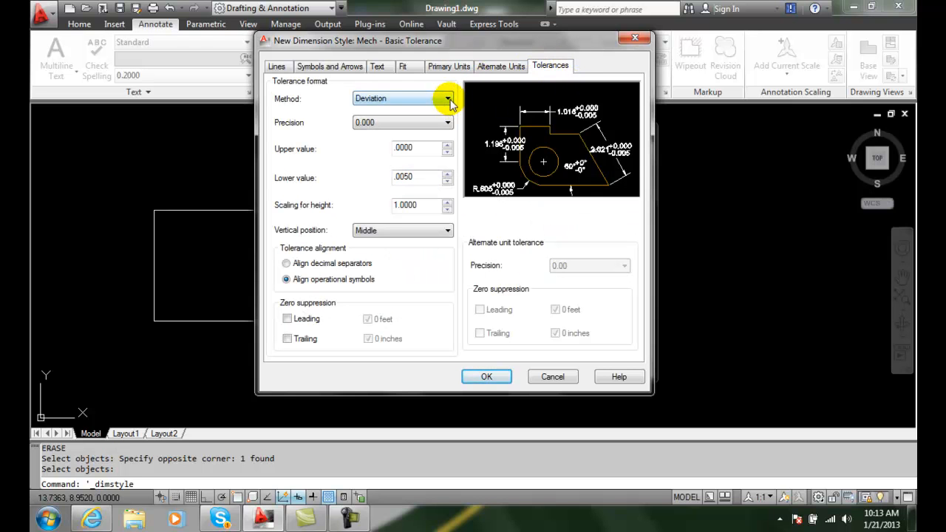
click(446, 98)
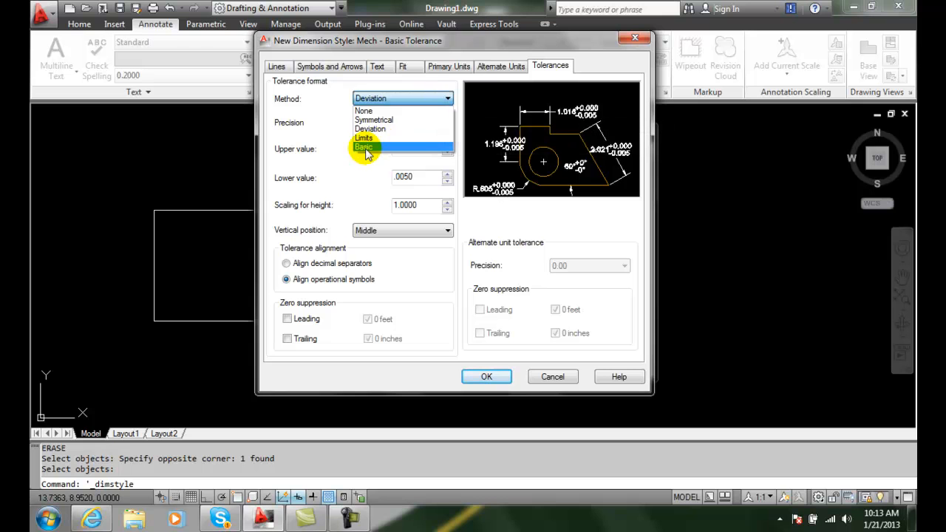
click(364, 147)
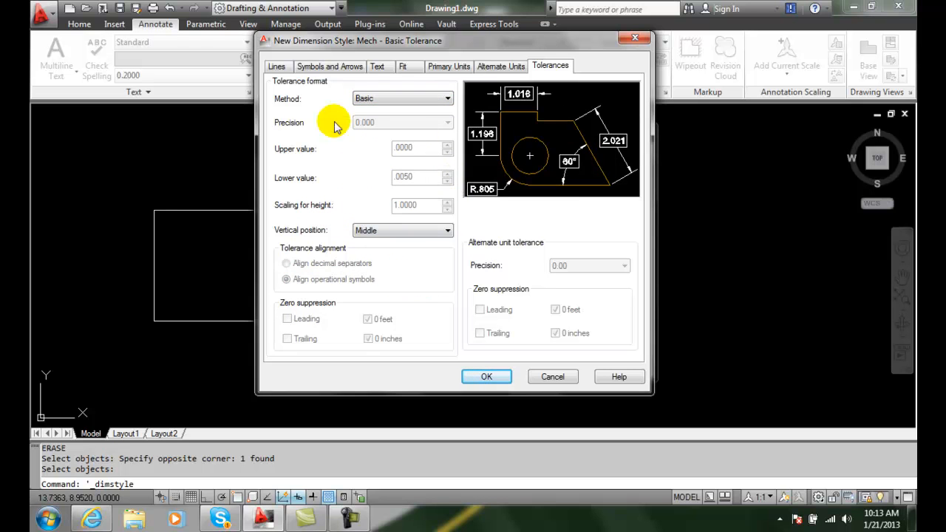
click(486, 377)
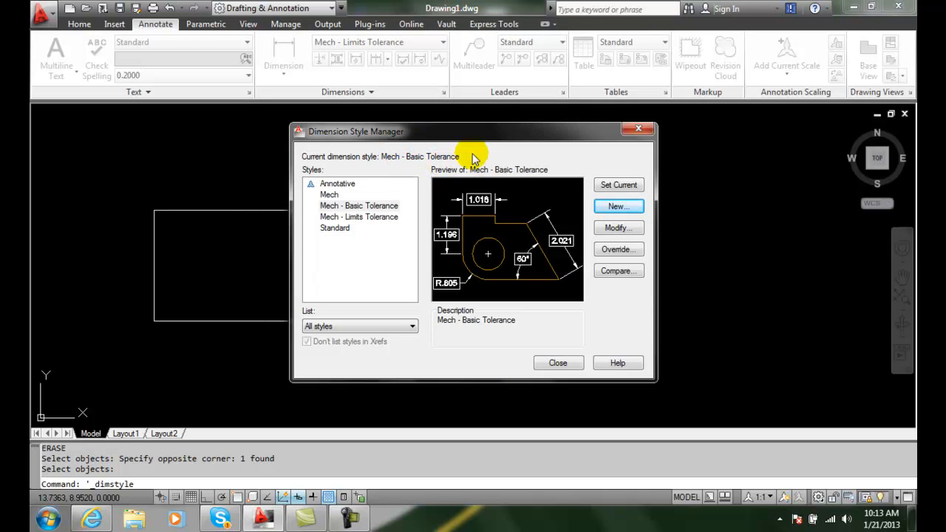
mouse_move(556, 198)
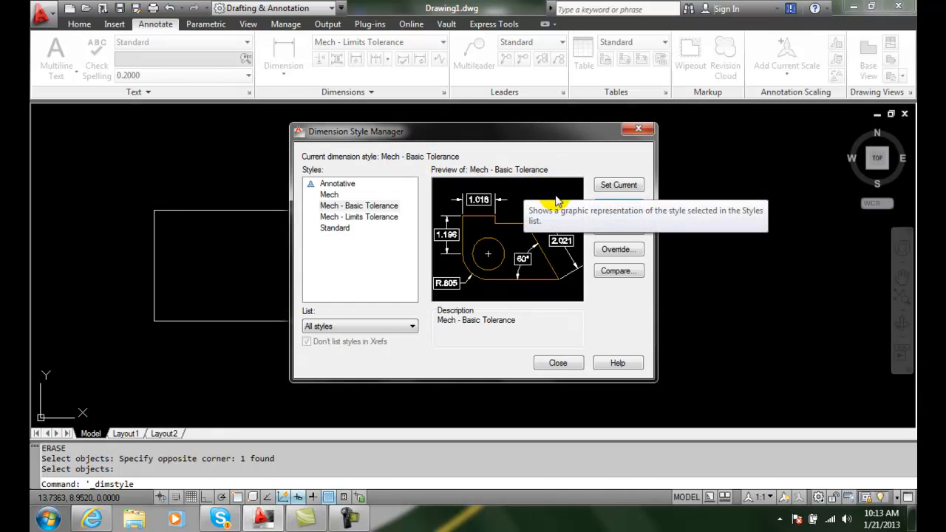
Leave the Dimension Style Manager with Mech - Basic Tolerance current
click(557, 362)
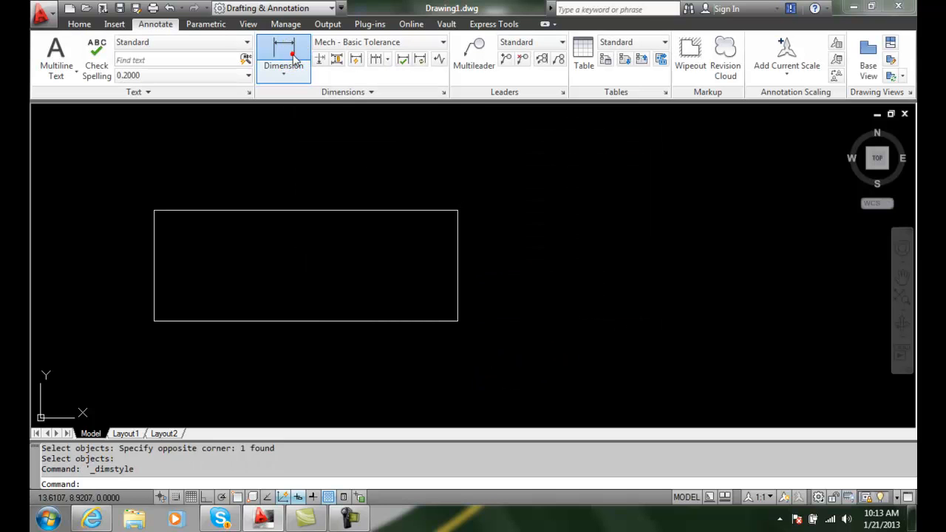
Place a 2.750 linear dimension between the rectangle's top corners, above the edge
click(283, 52)
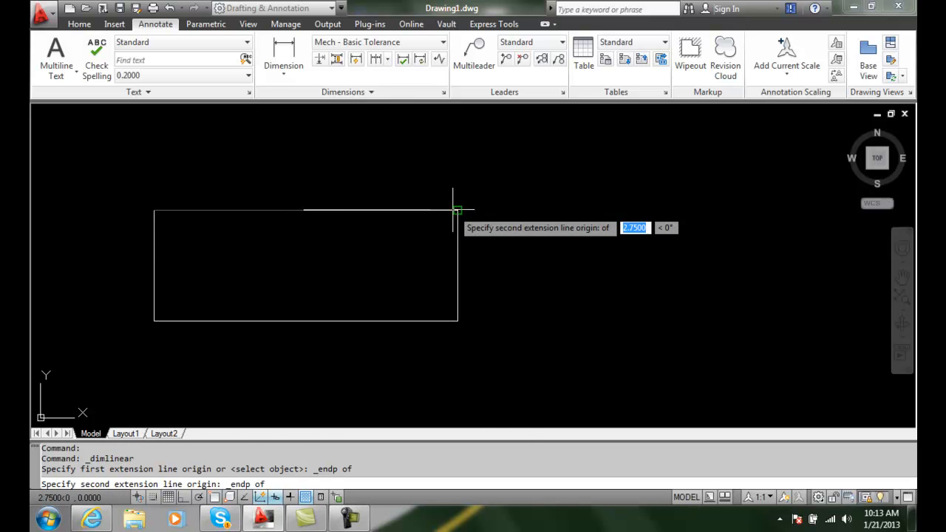
click(304, 163)
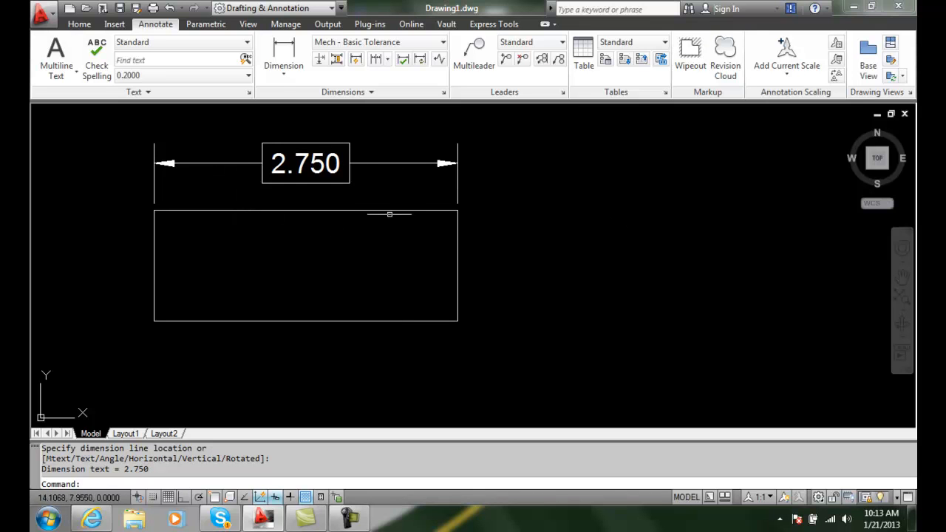
mouse_move(491, 308)
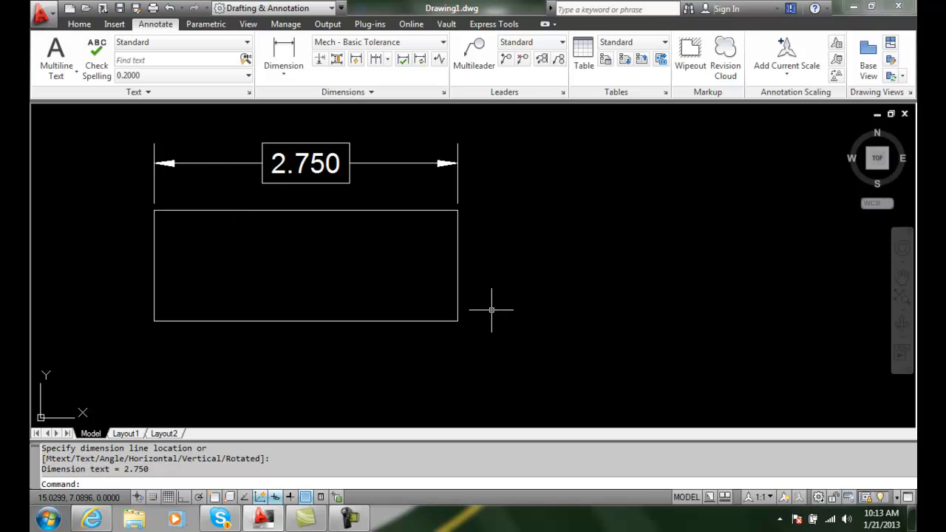
mouse_move(399, 234)
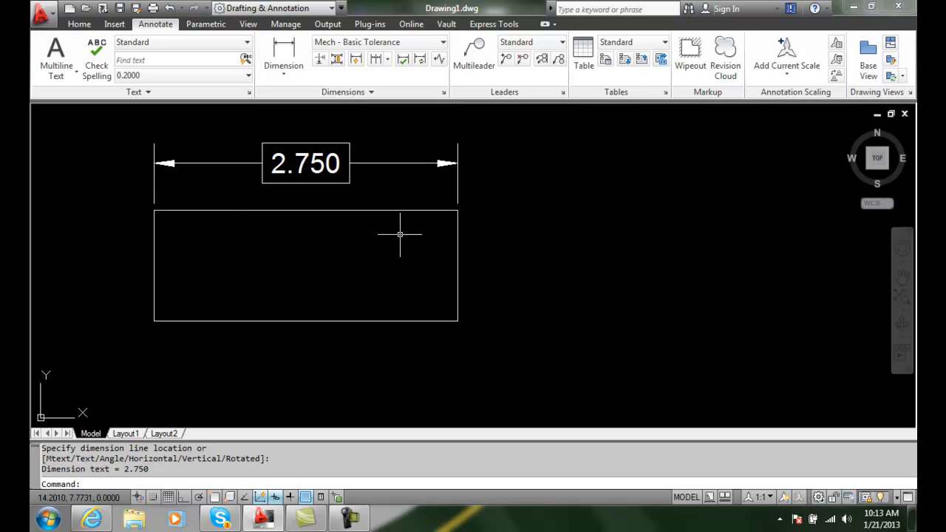
mouse_move(567, 245)
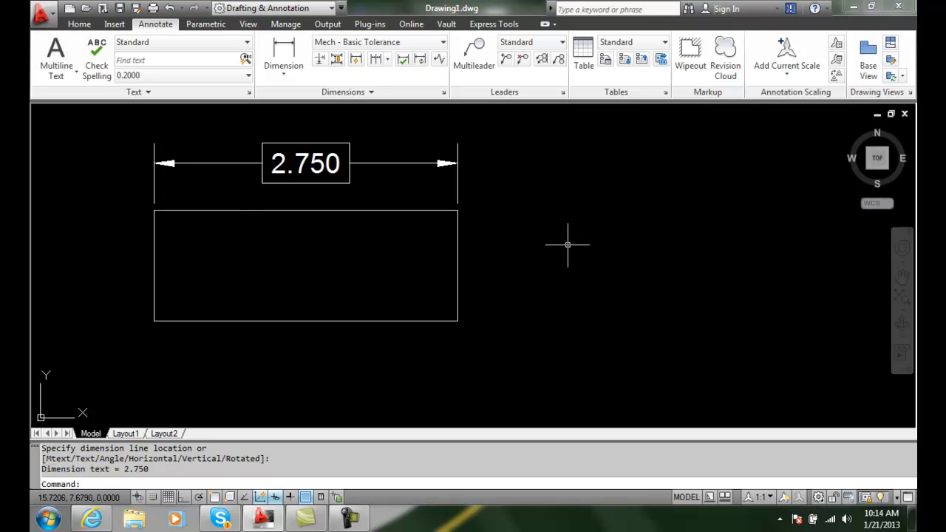
mouse_move(541, 250)
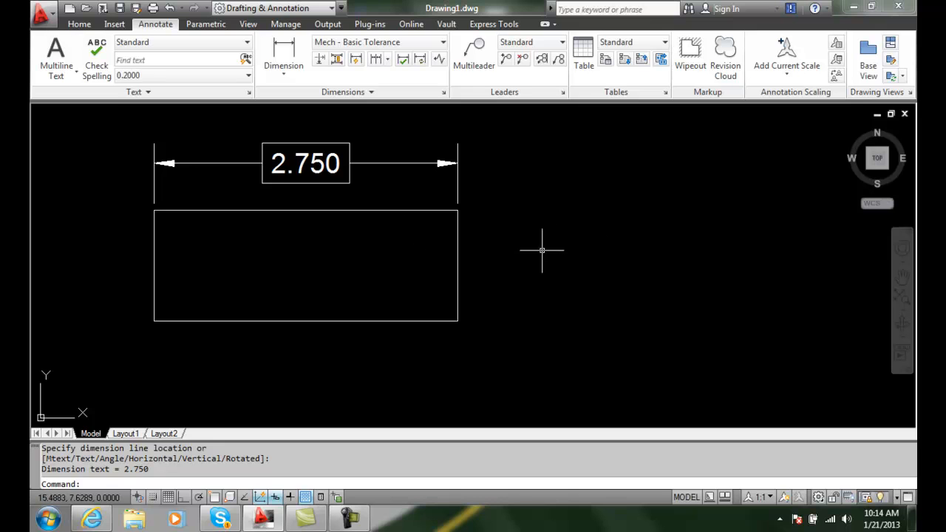
mouse_move(538, 251)
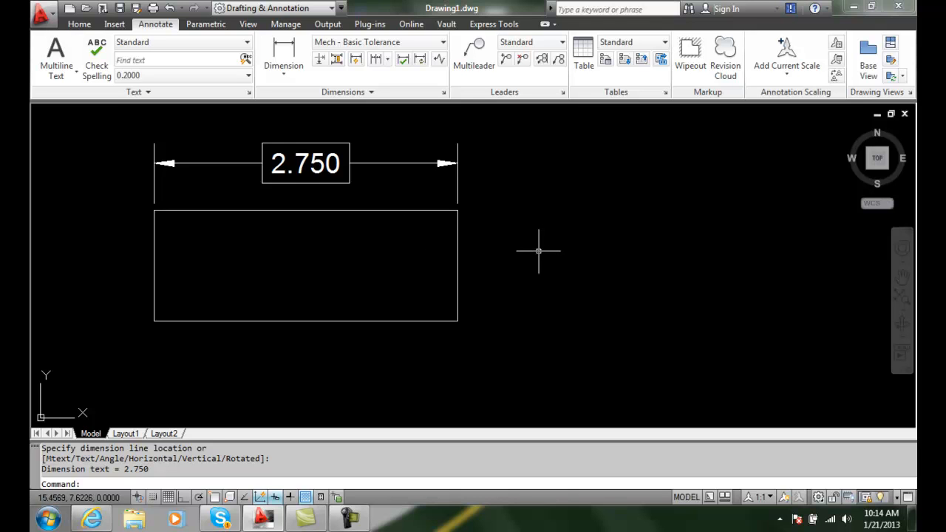